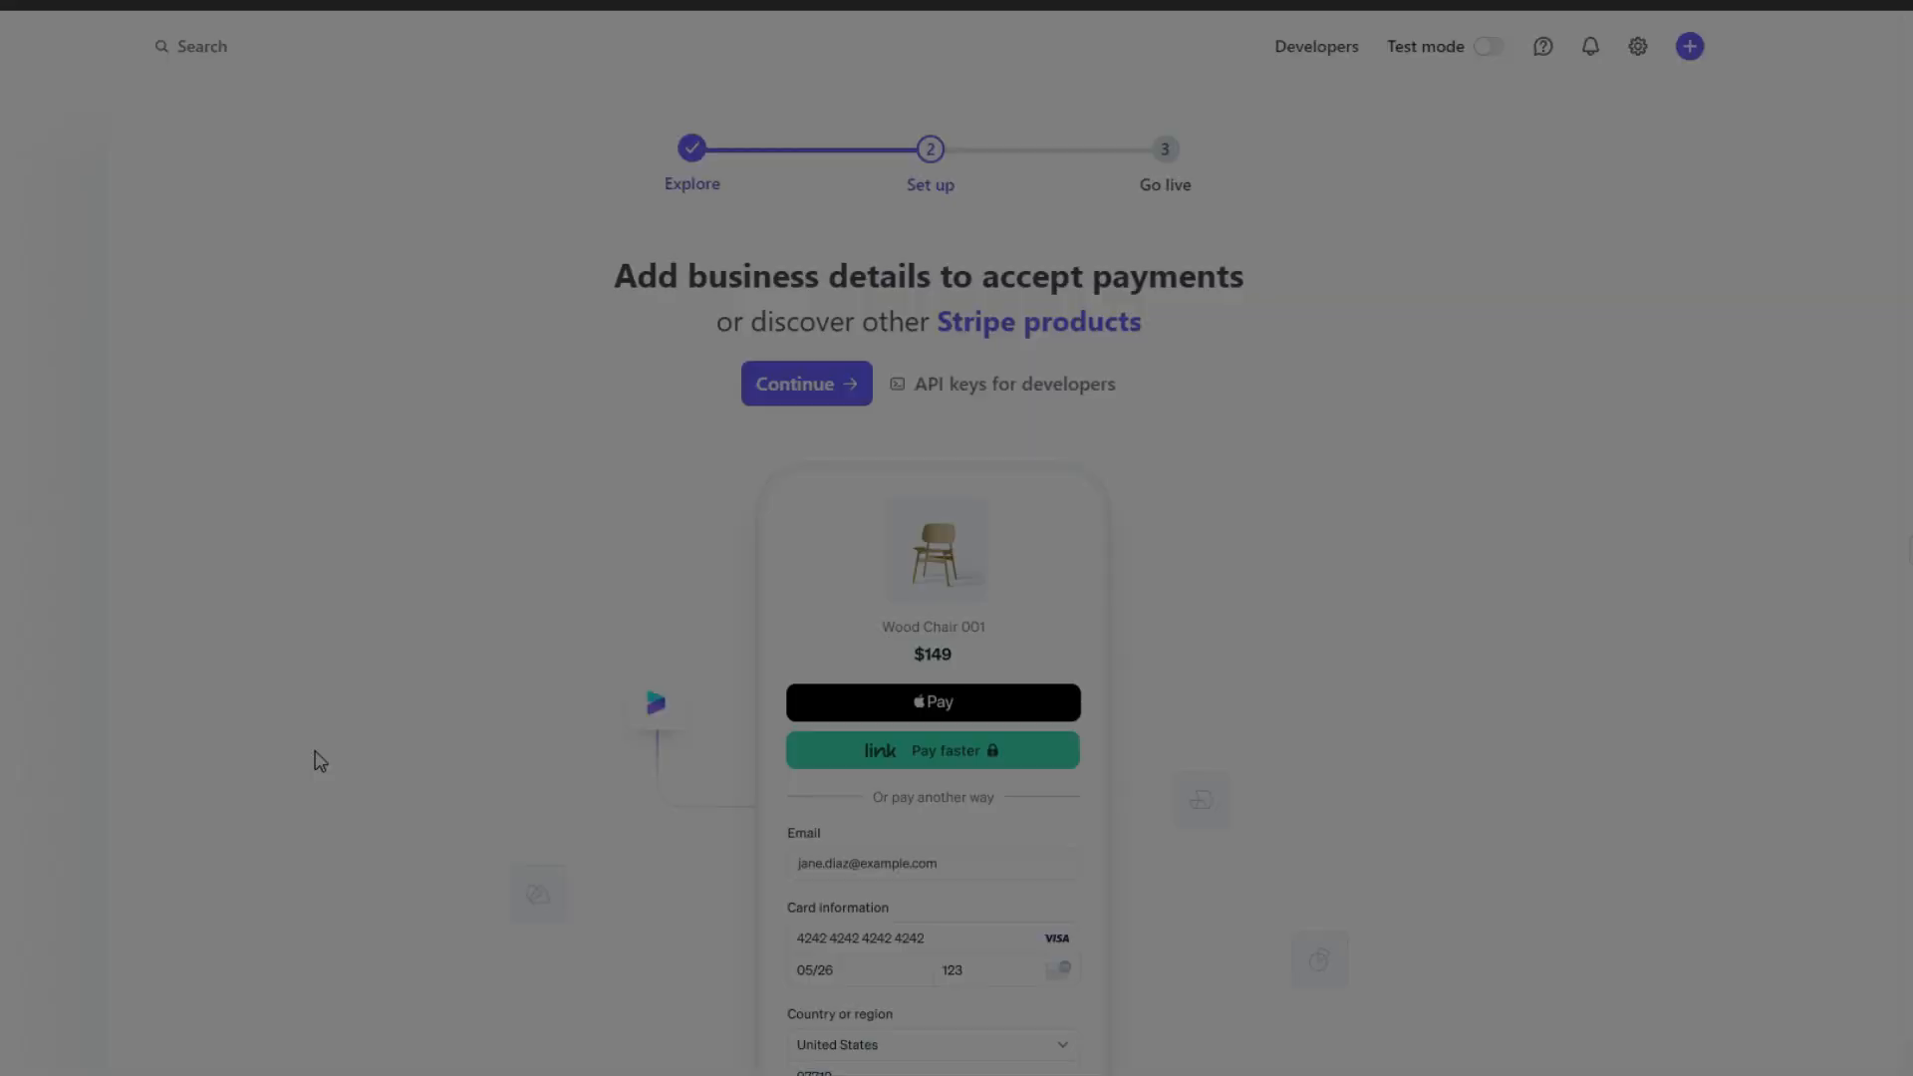
Step: Reach the payment methods configuration for your own account via Settings > Payments
{"action": "left_click", "coordinate": [1638, 46]}
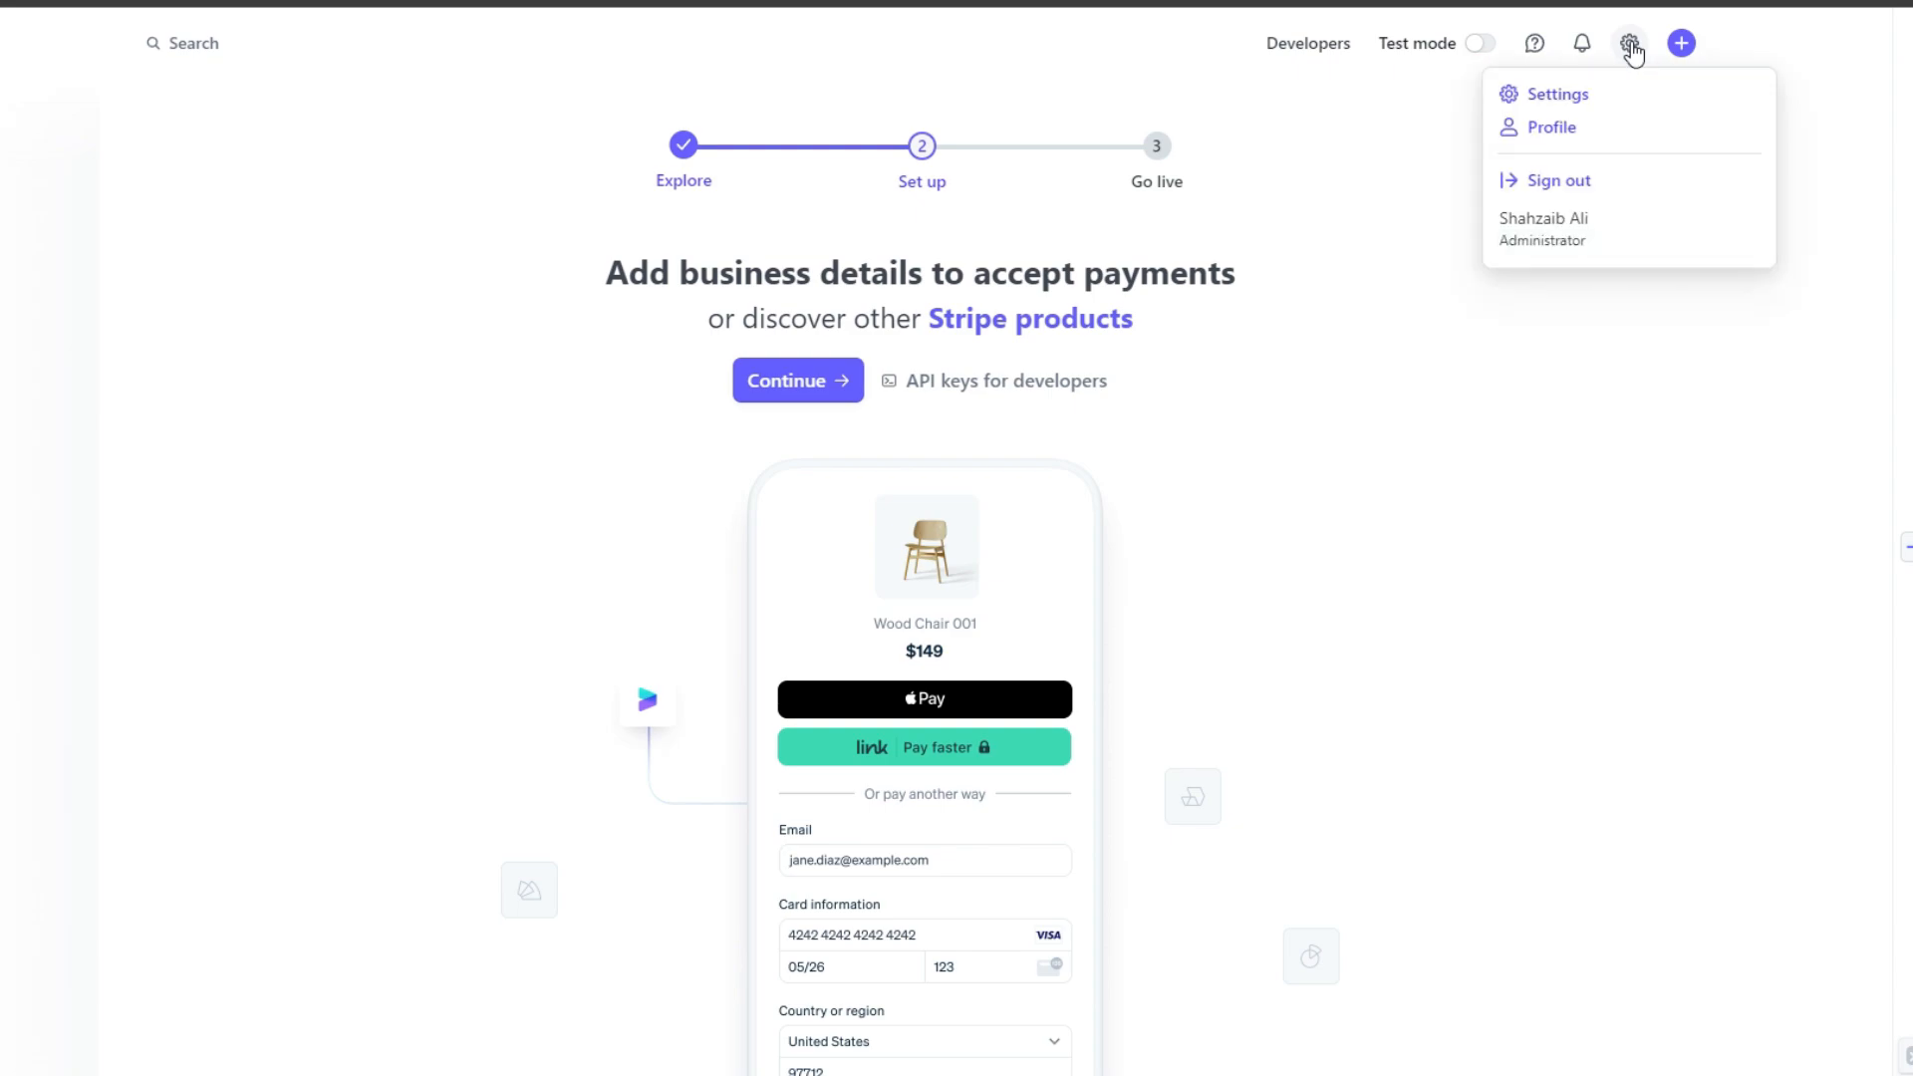
{"action": "left_click", "coordinate": [1556, 93]}
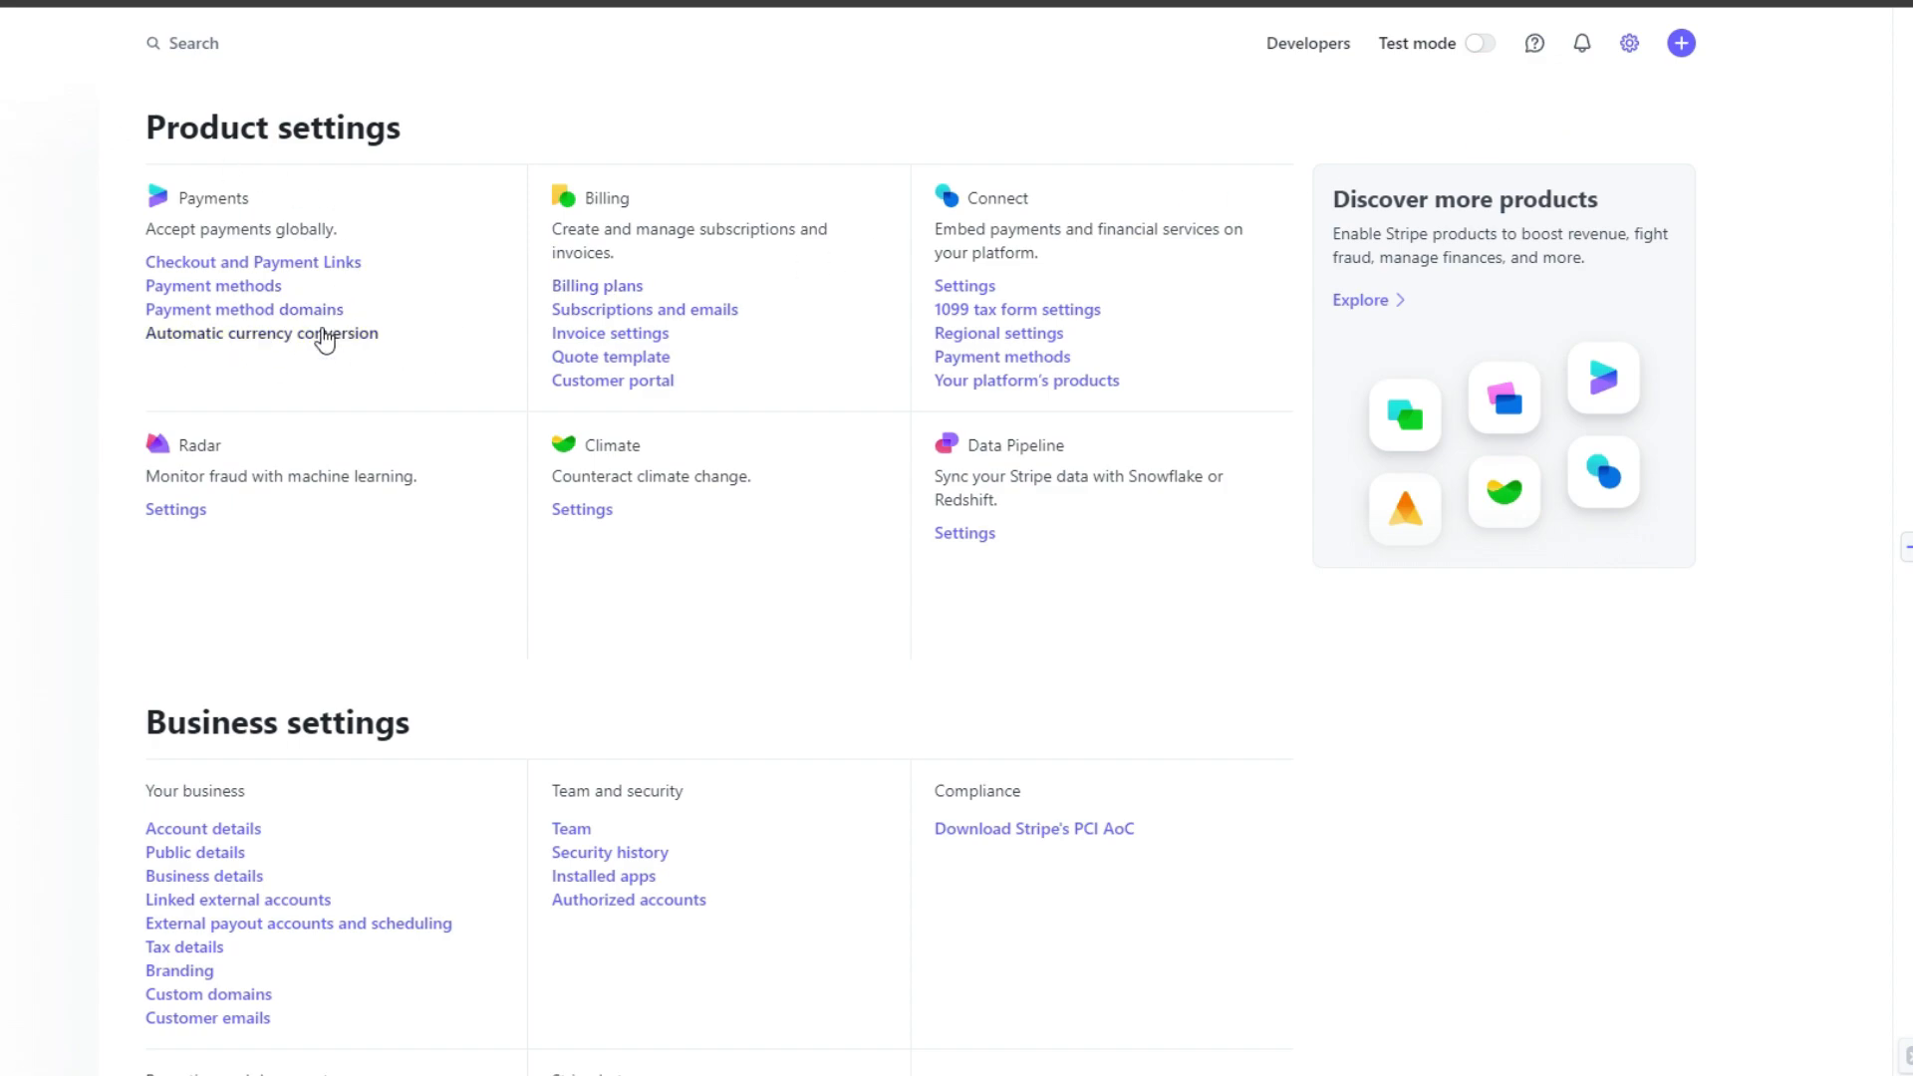
{"action": "mouse_move", "coordinate": [221, 315]}
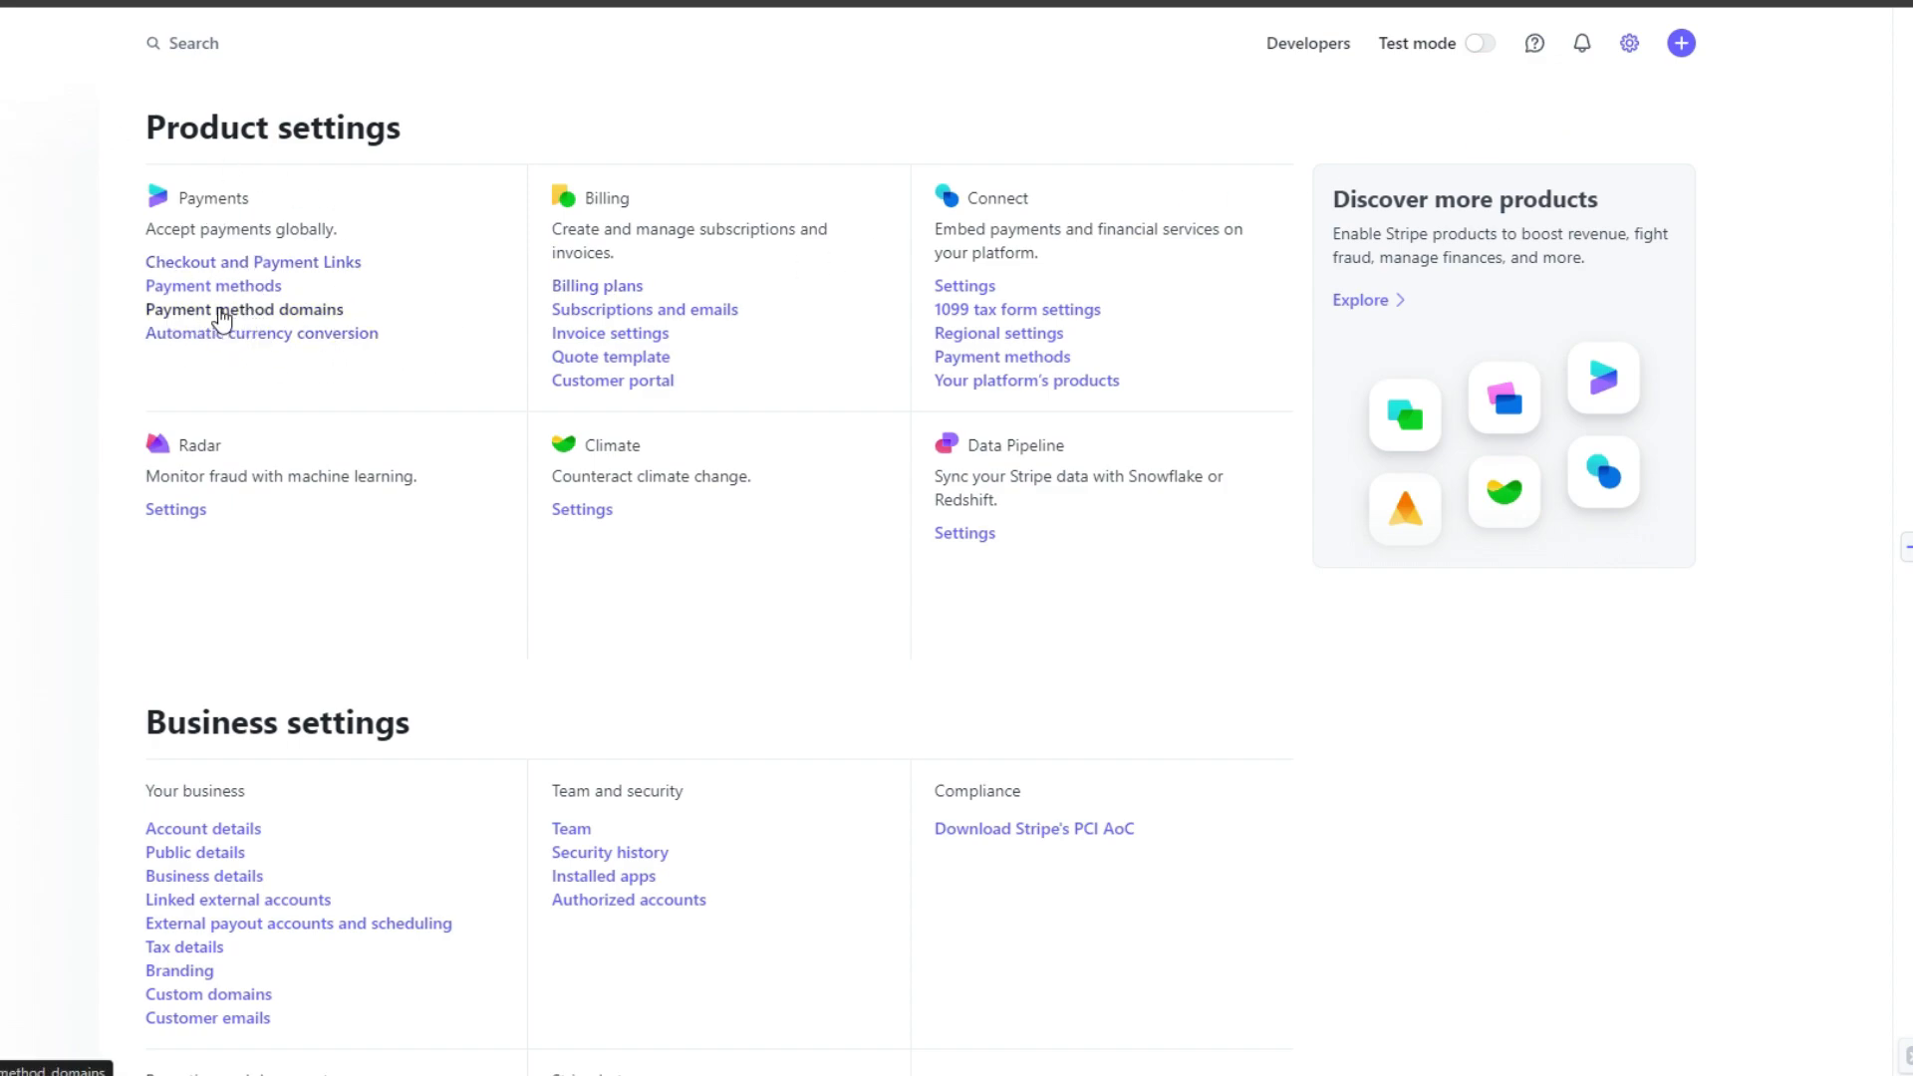
{"action": "left_click", "coordinate": [214, 285]}
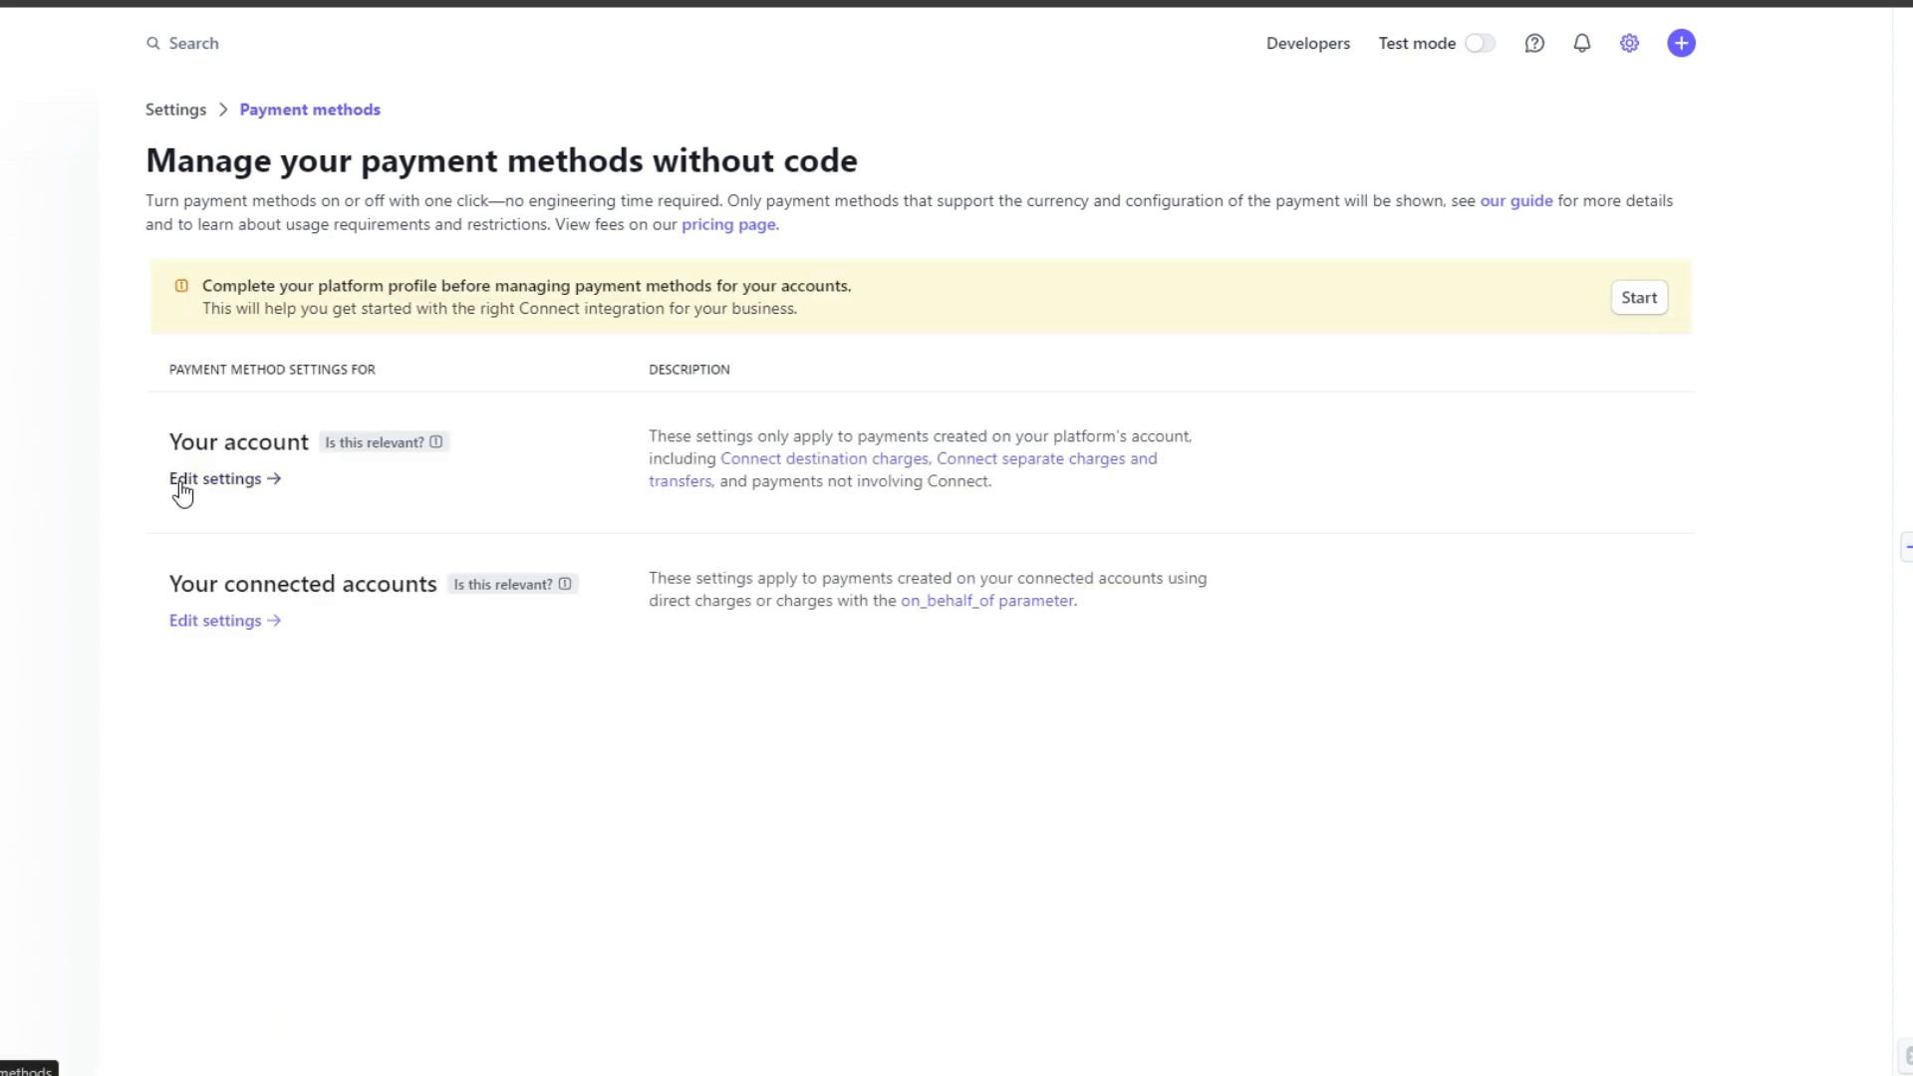
{"action": "left_click", "coordinate": [215, 477]}
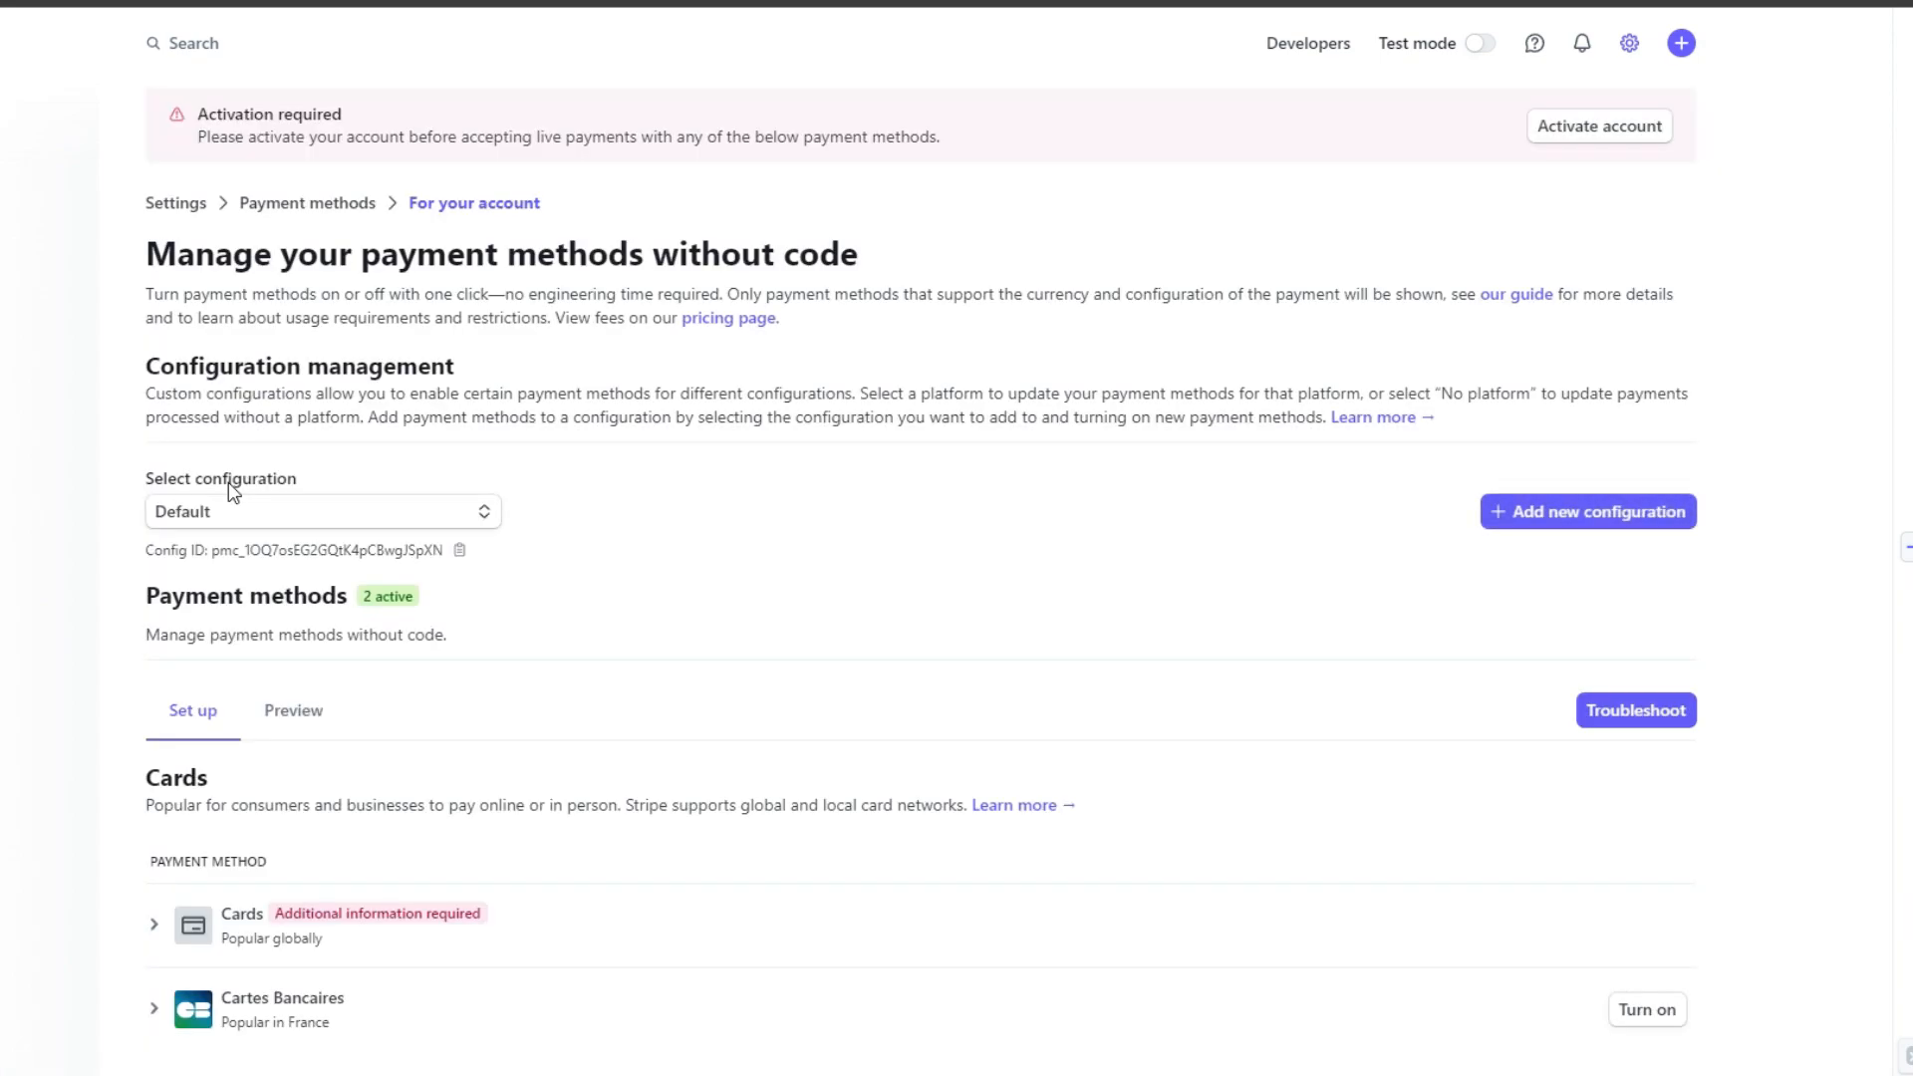
Step: Scroll down to the Wallets section showing Apple Pay, Google Pay and Alipay
{"action": "scroll", "scroll_direction": "down", "scroll_amount": 3}
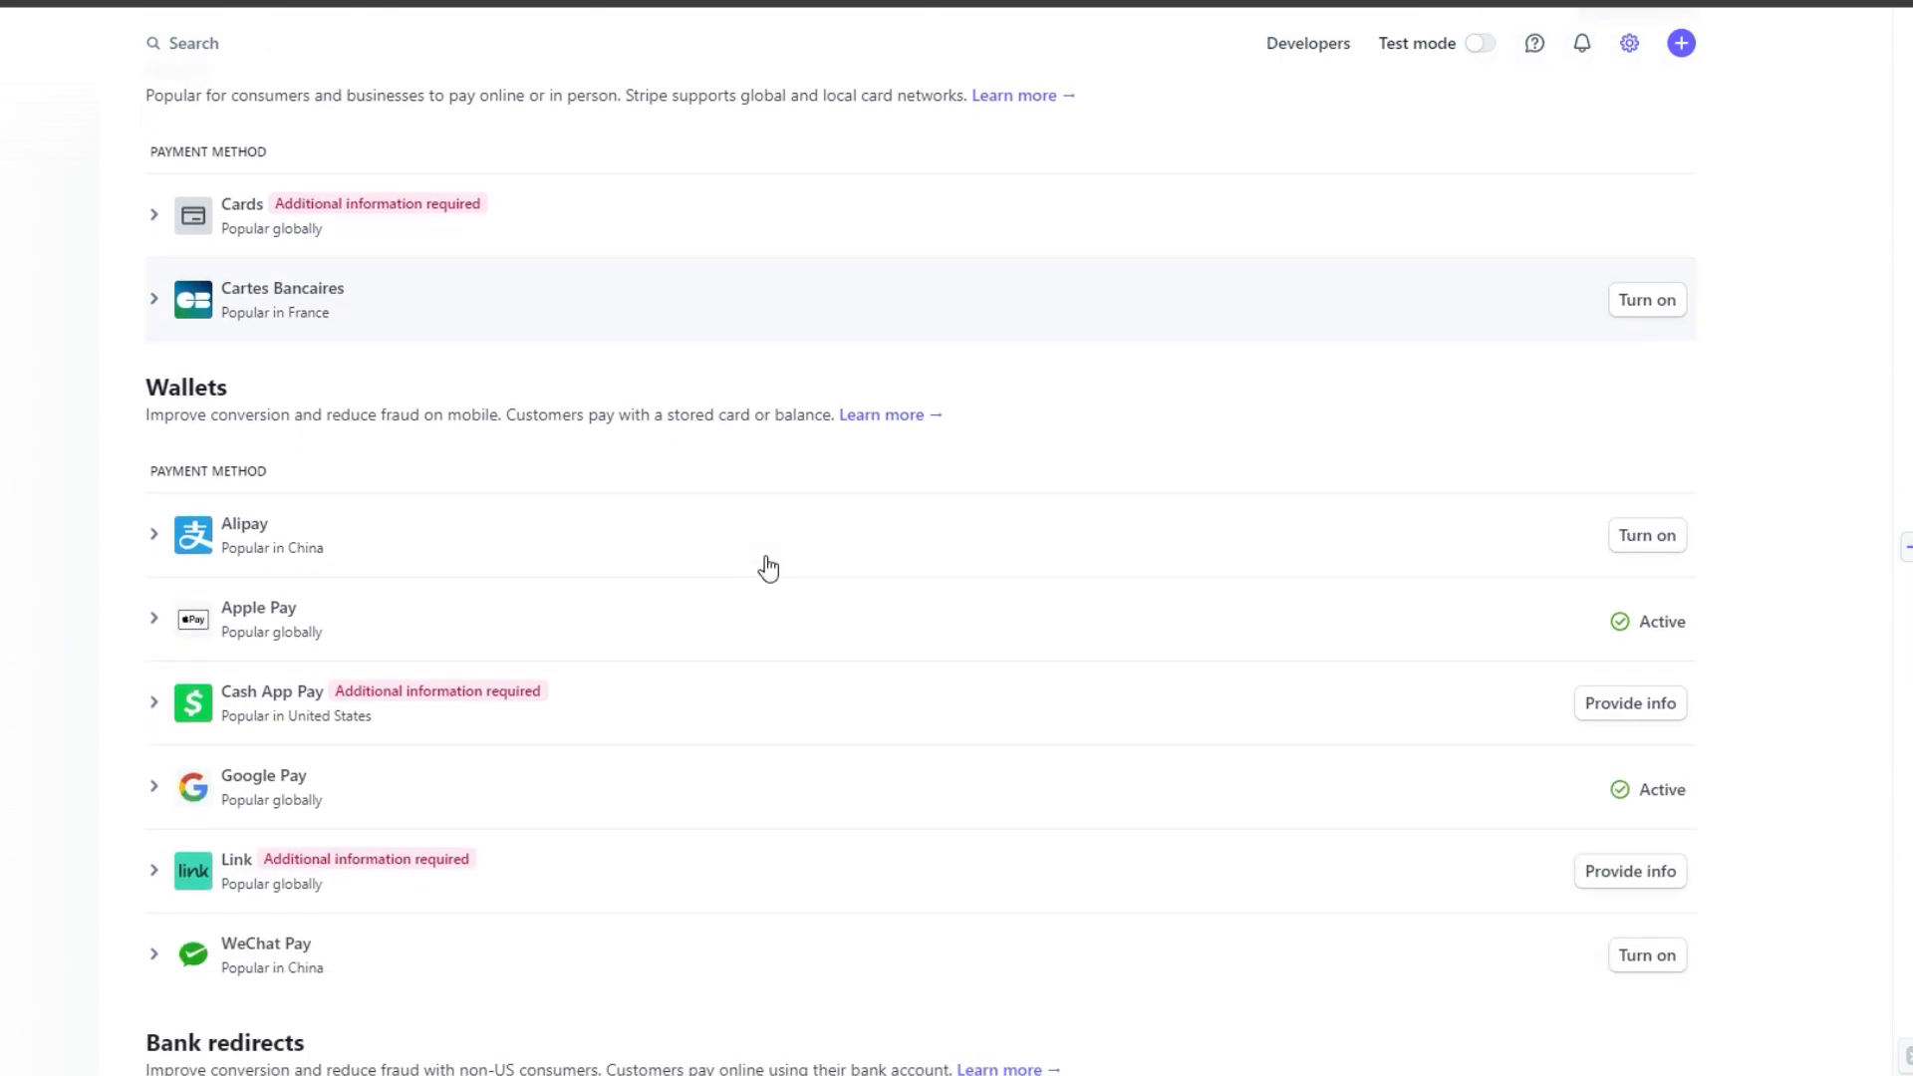
{"action": "scroll", "scroll_direction": "down", "scroll_amount": 3}
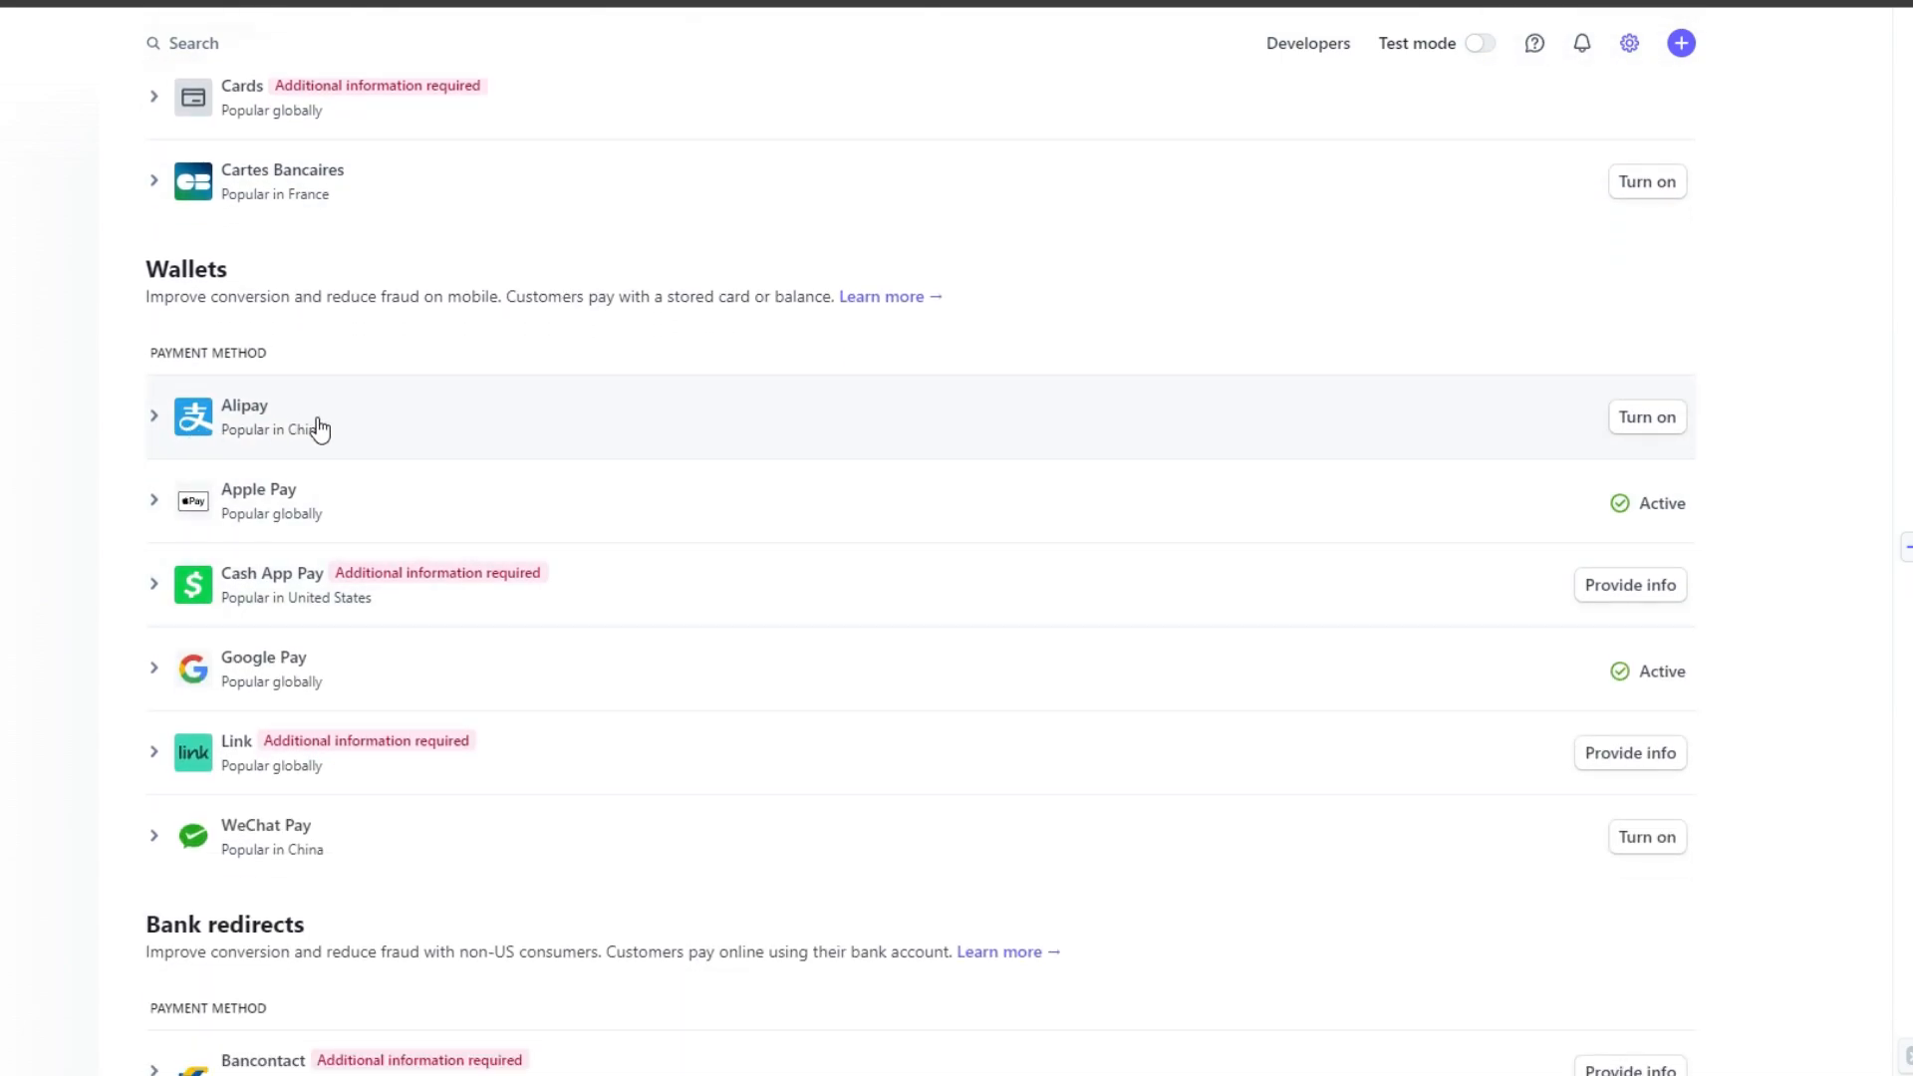
{"action": "mouse_move", "coordinate": [323, 839]}
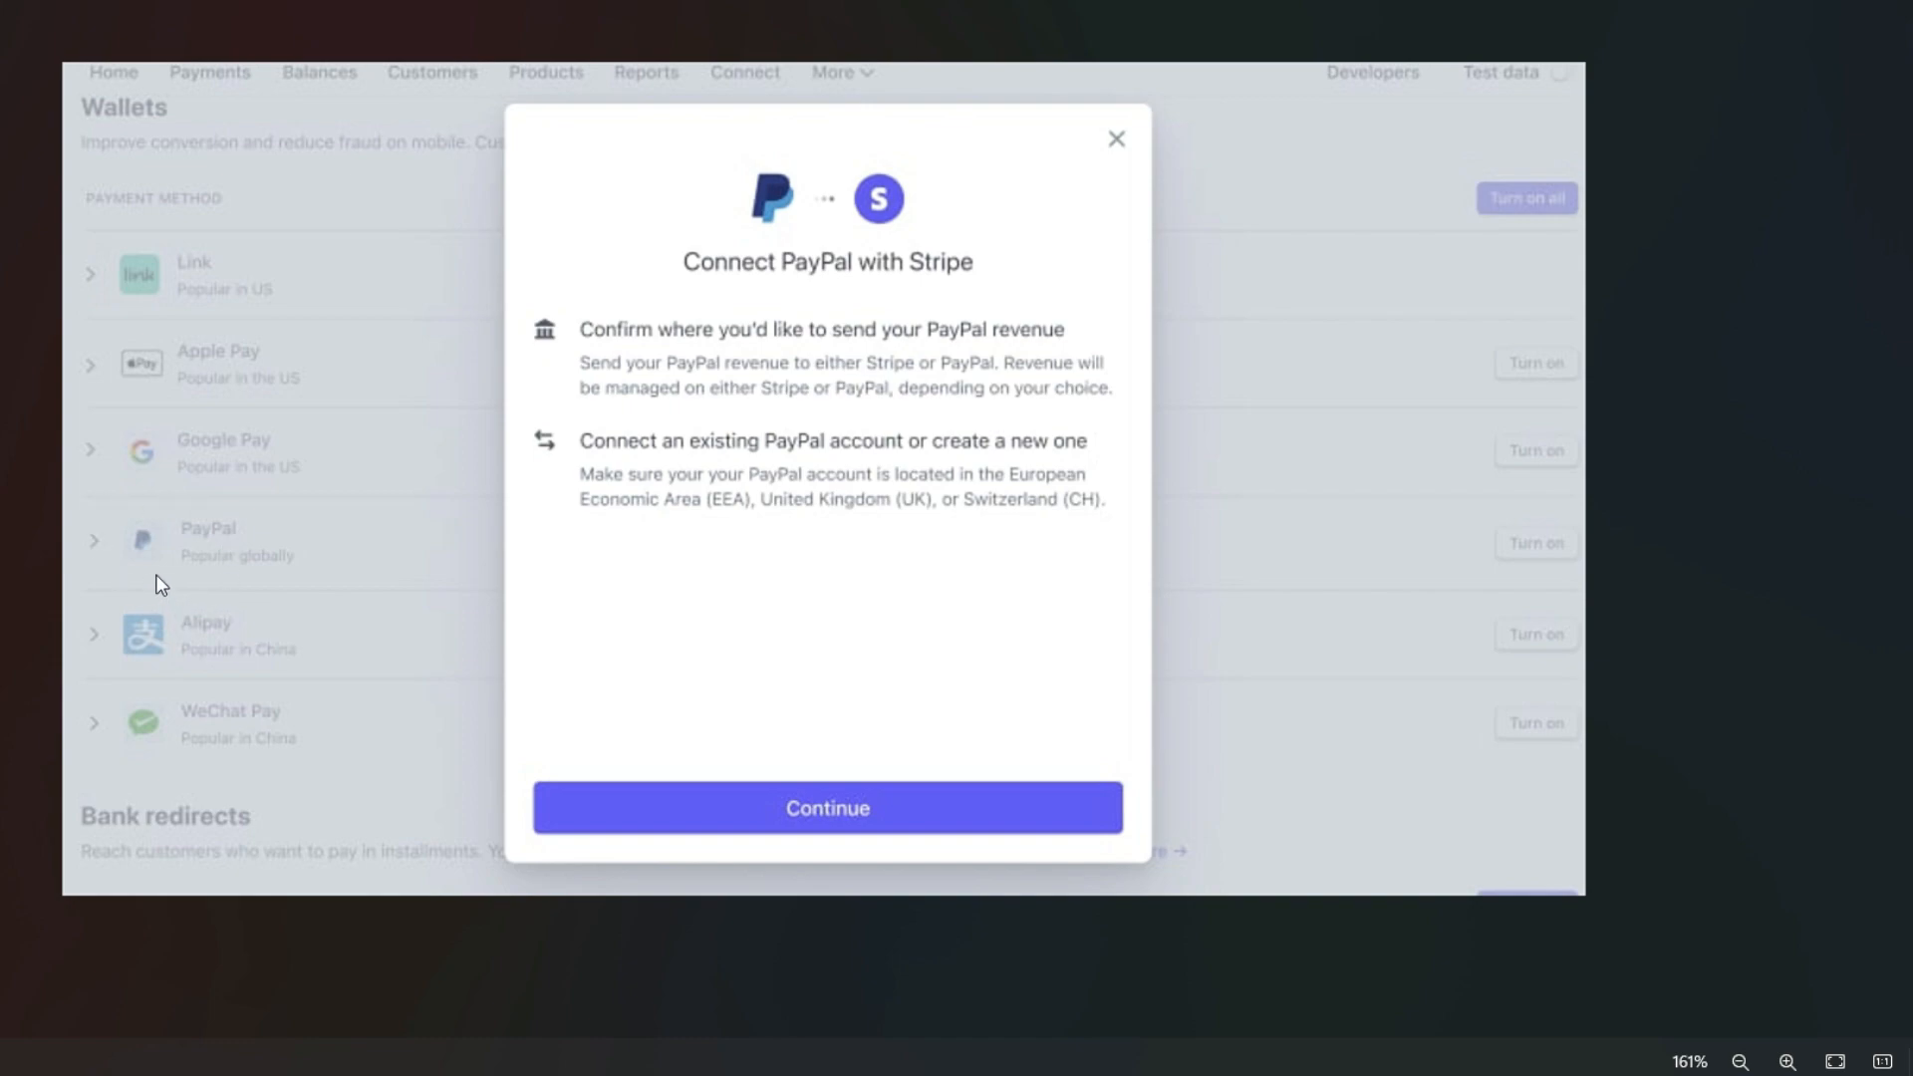
{"action": "mouse_move", "coordinate": [207, 552]}
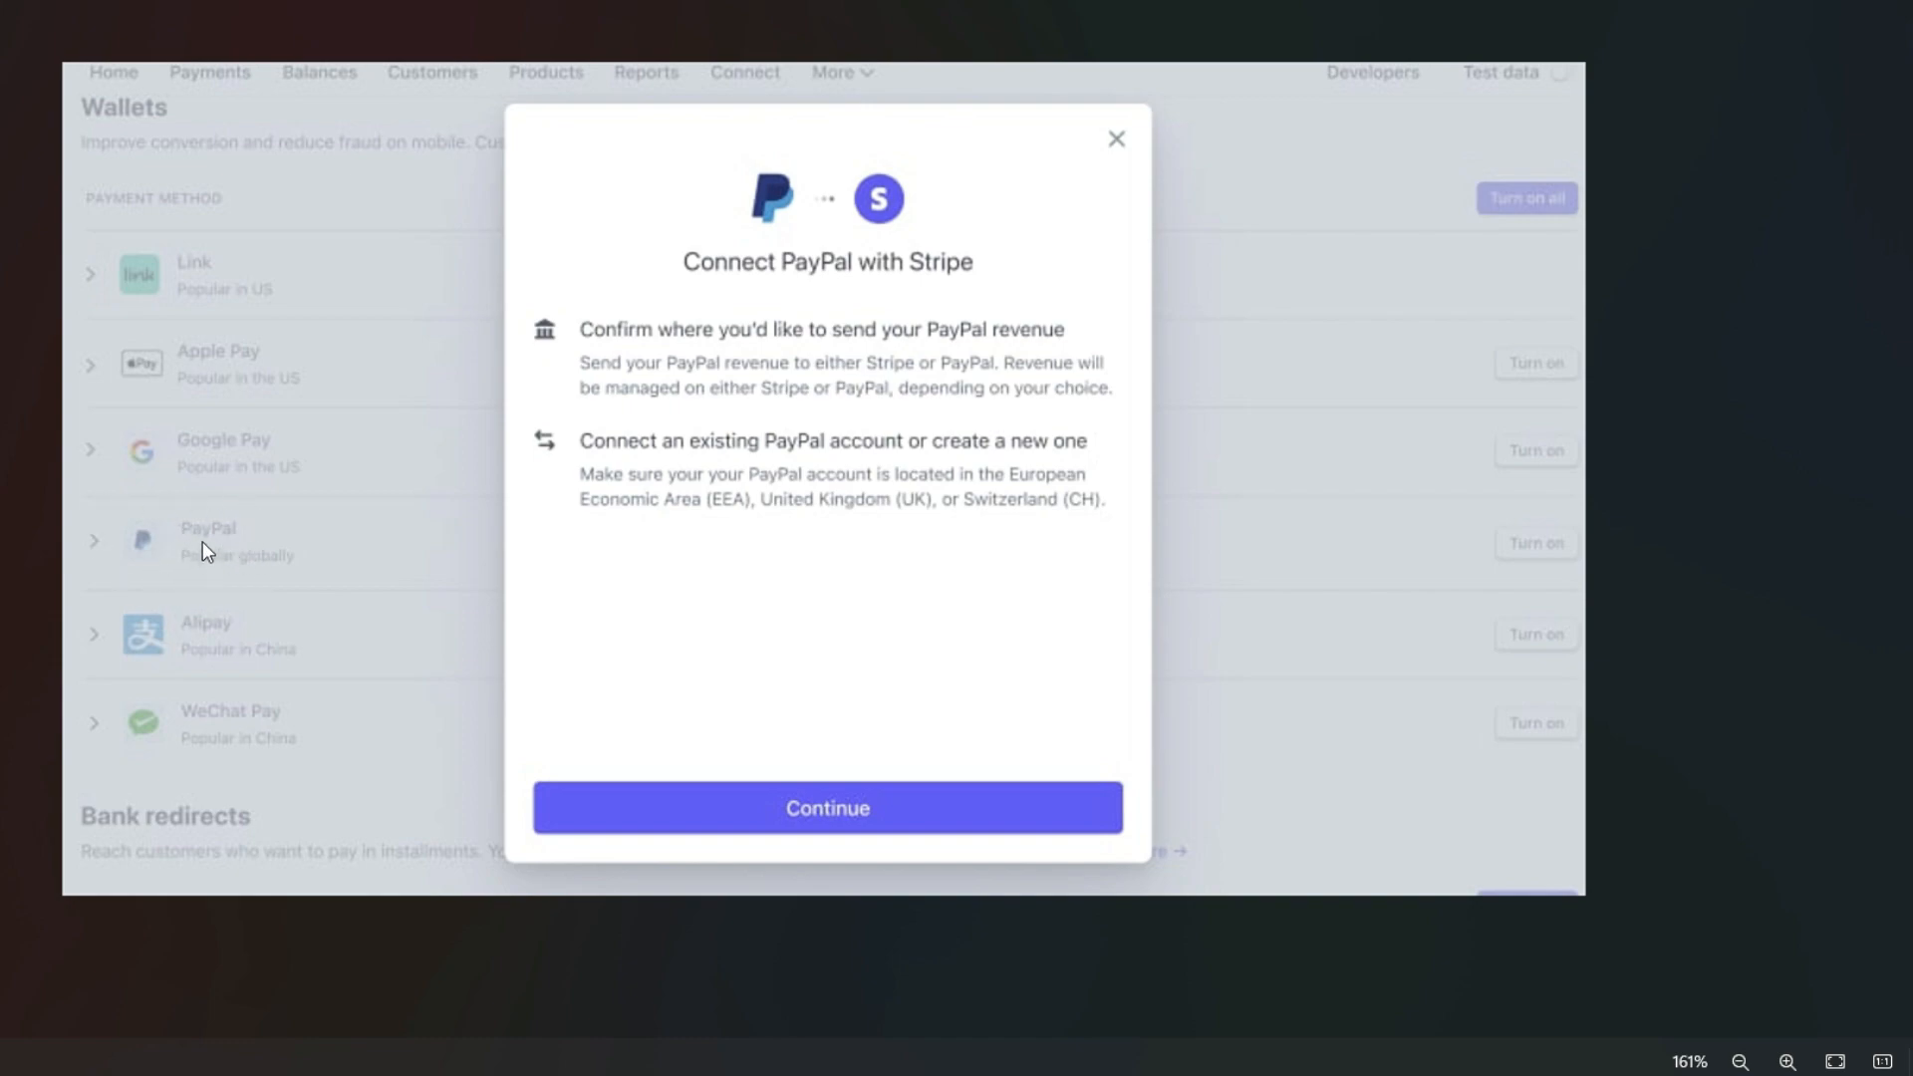
{"action": "mouse_move", "coordinate": [819, 584]}
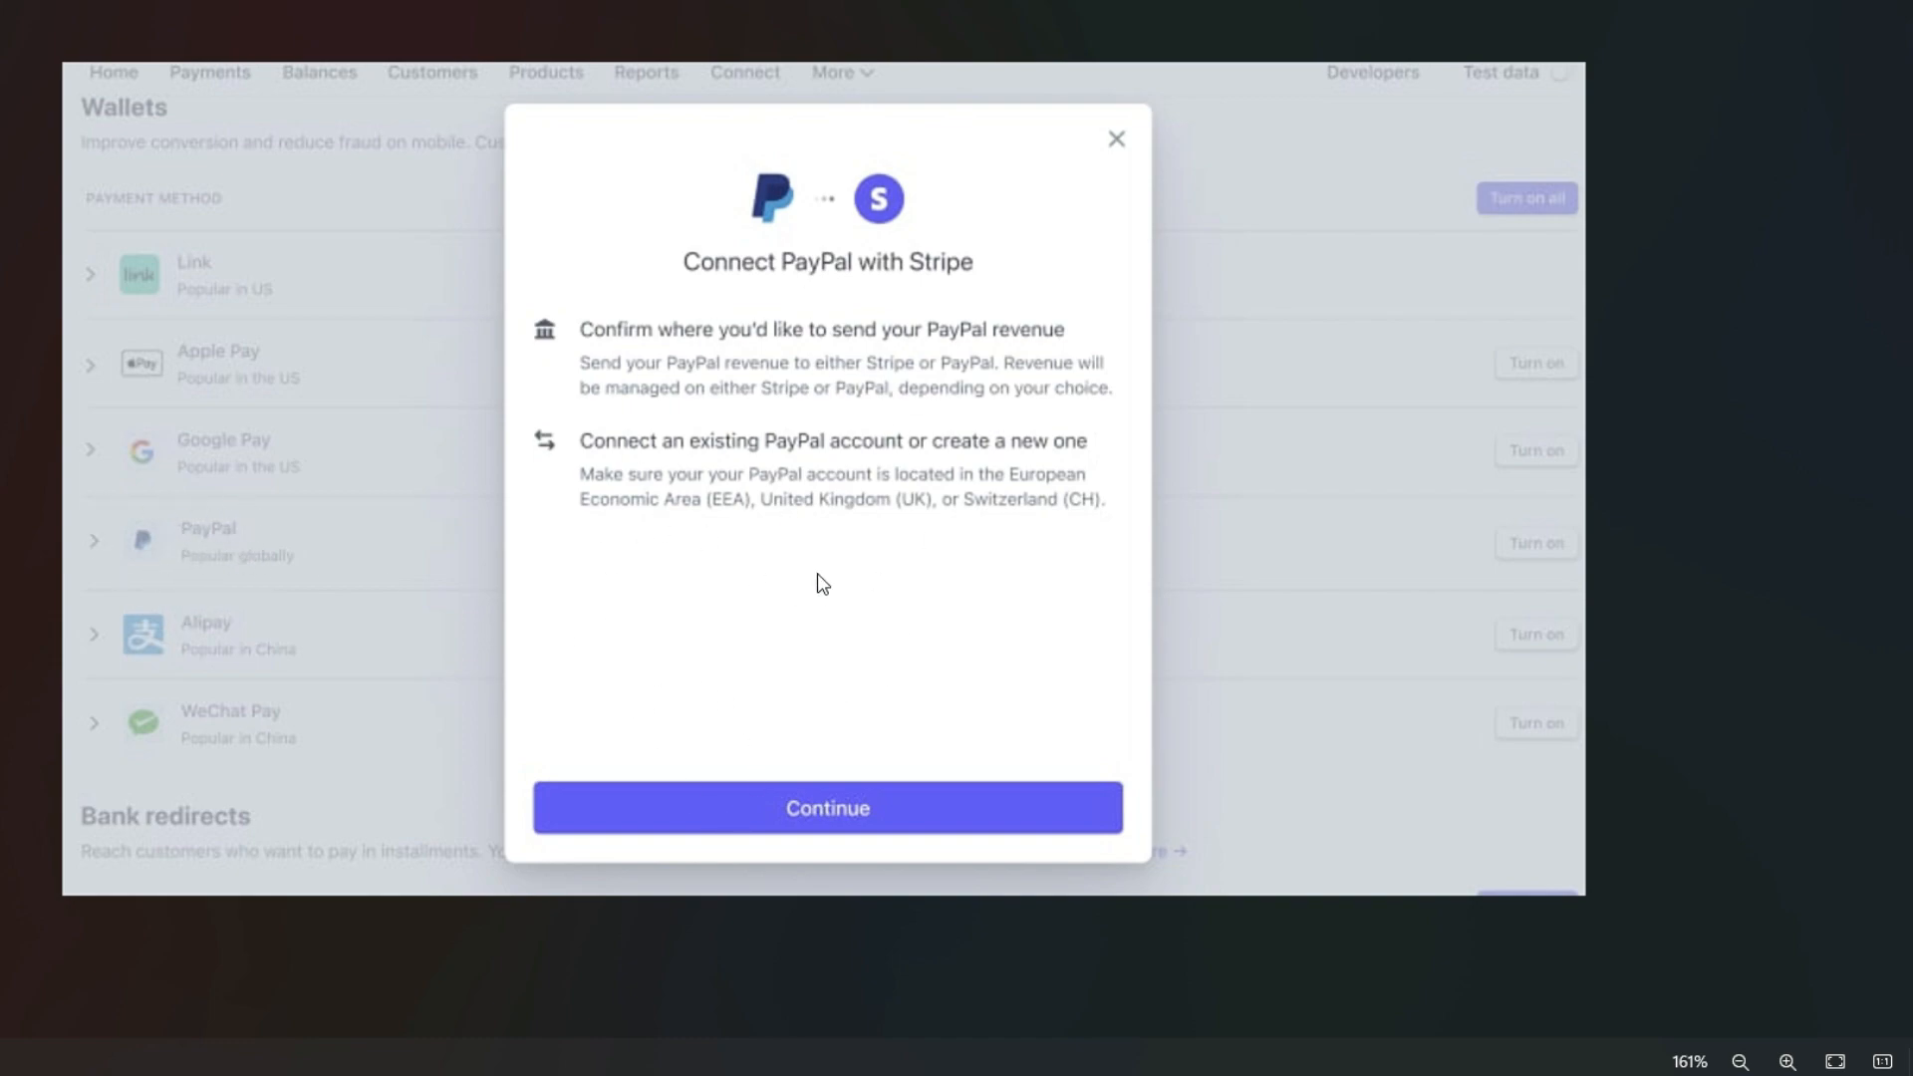